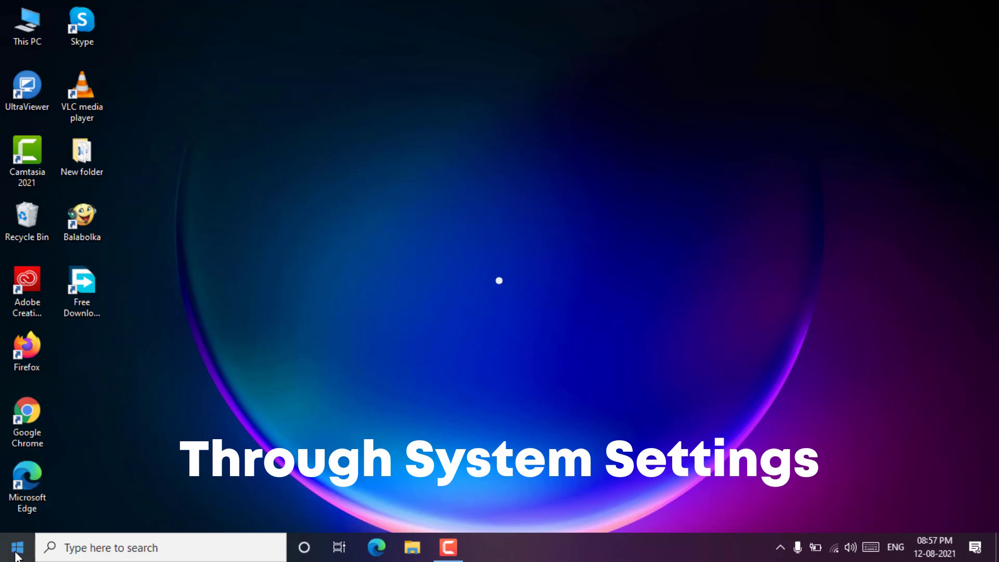
Launch the Settings home page from the Start menu
left_click(12, 547)
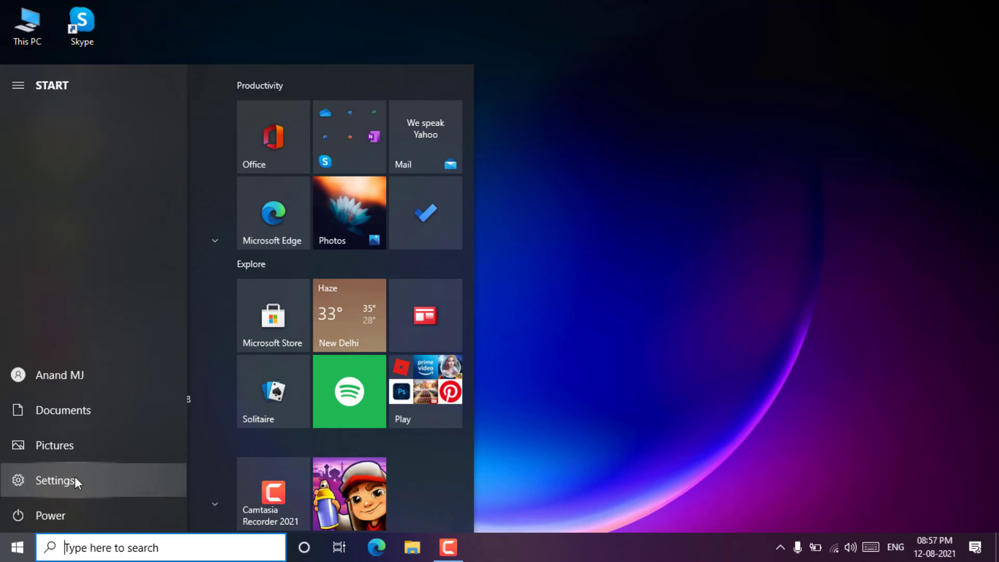
left_click(54, 480)
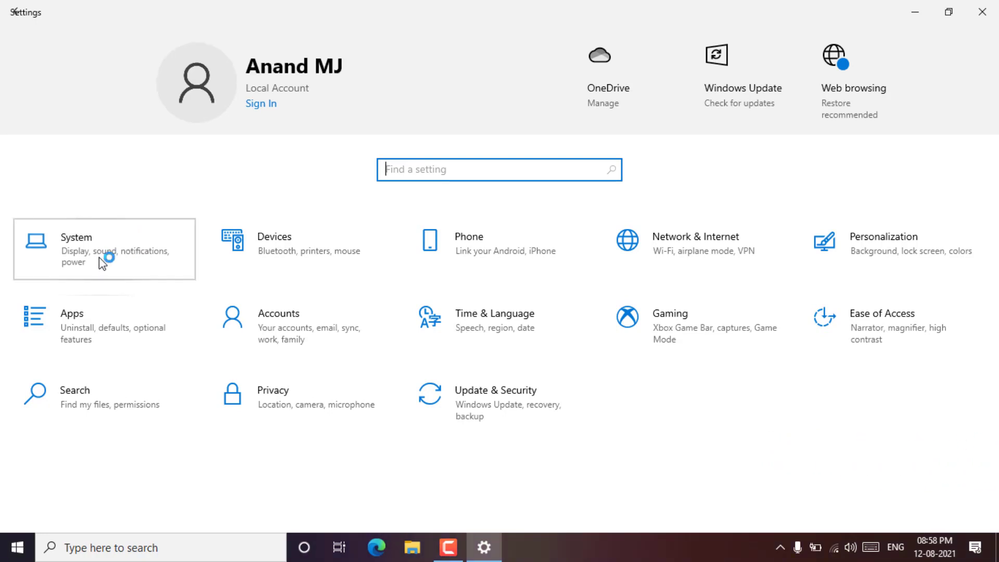
Show the System About page listing version 21H1 and OS build 19043.1151
left_click(76, 248)
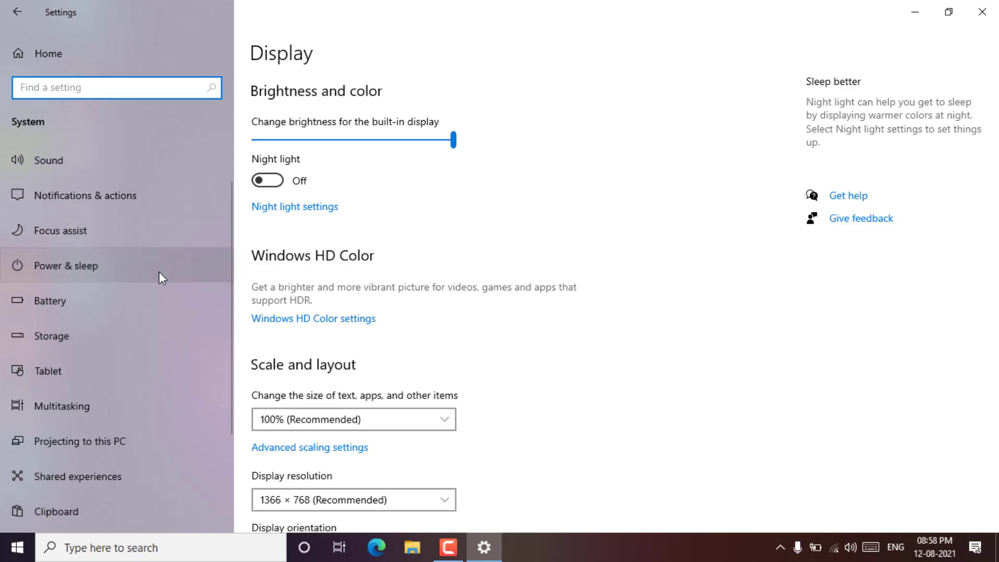
scroll("down", 3)
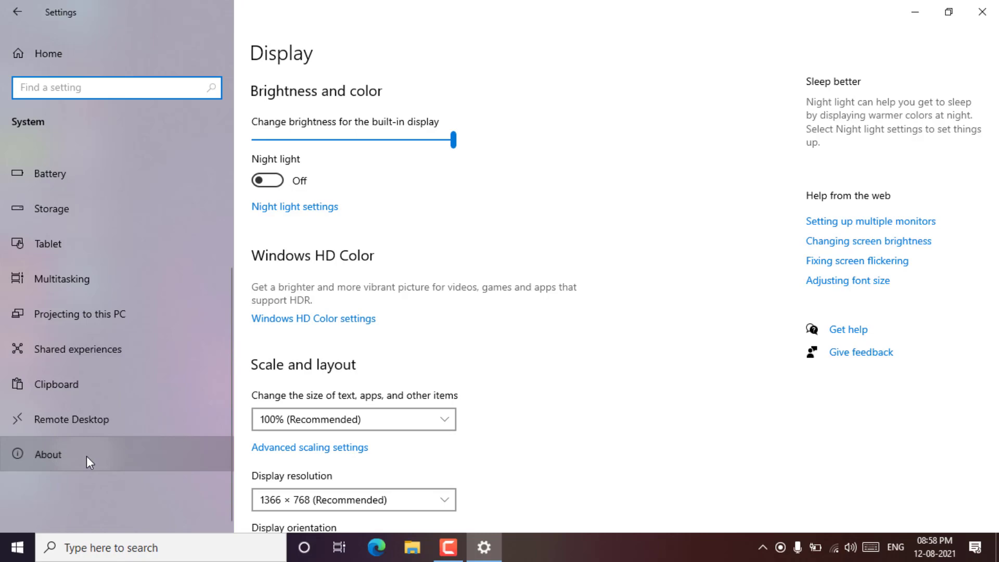
left_click(46, 454)
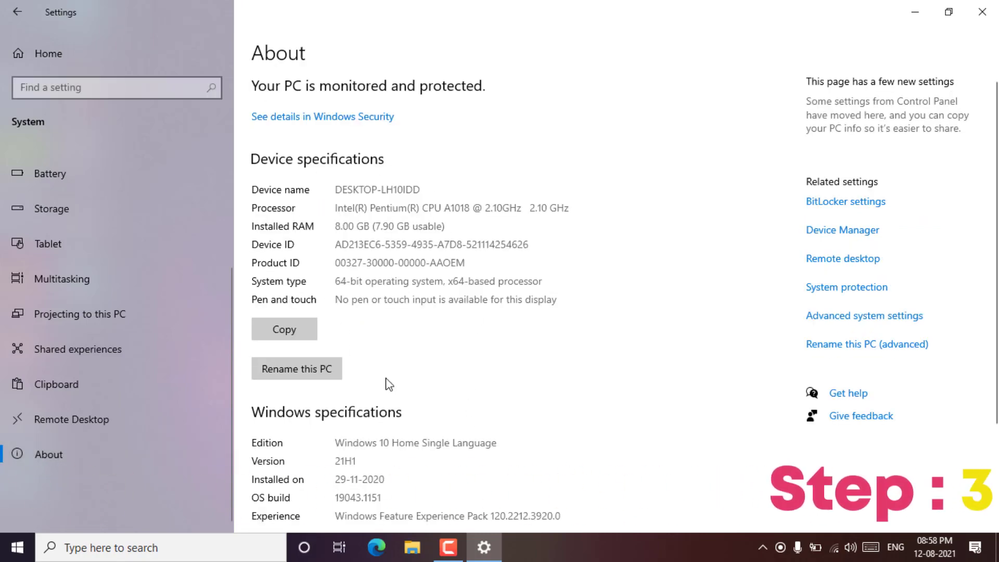
scroll("down", 3)
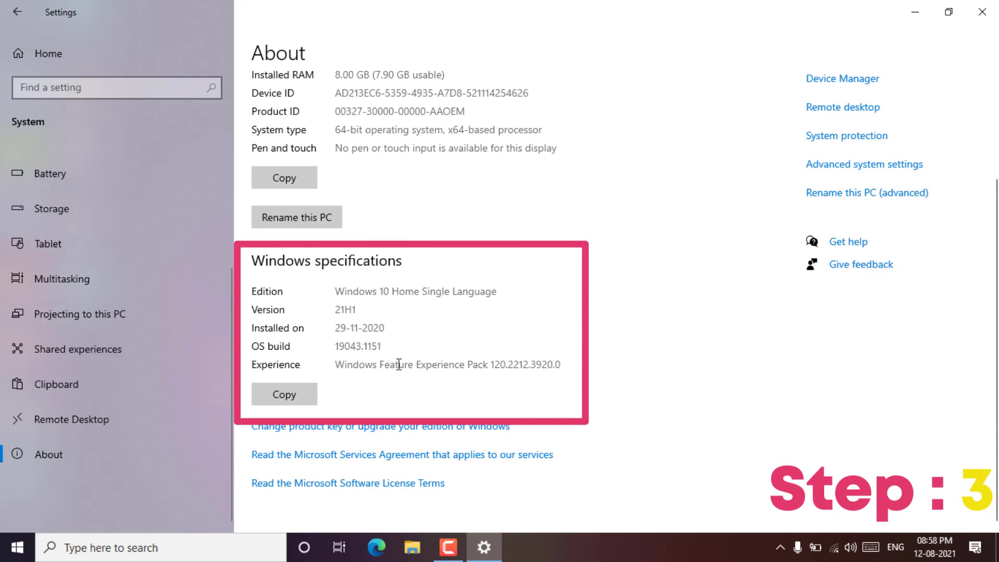
double_click(339, 310)
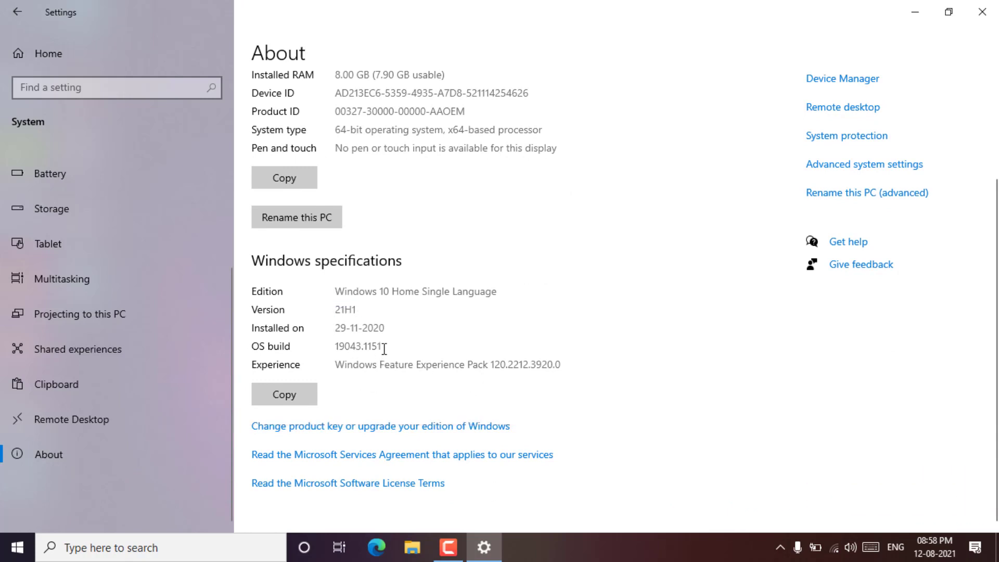
double_click(357, 345)
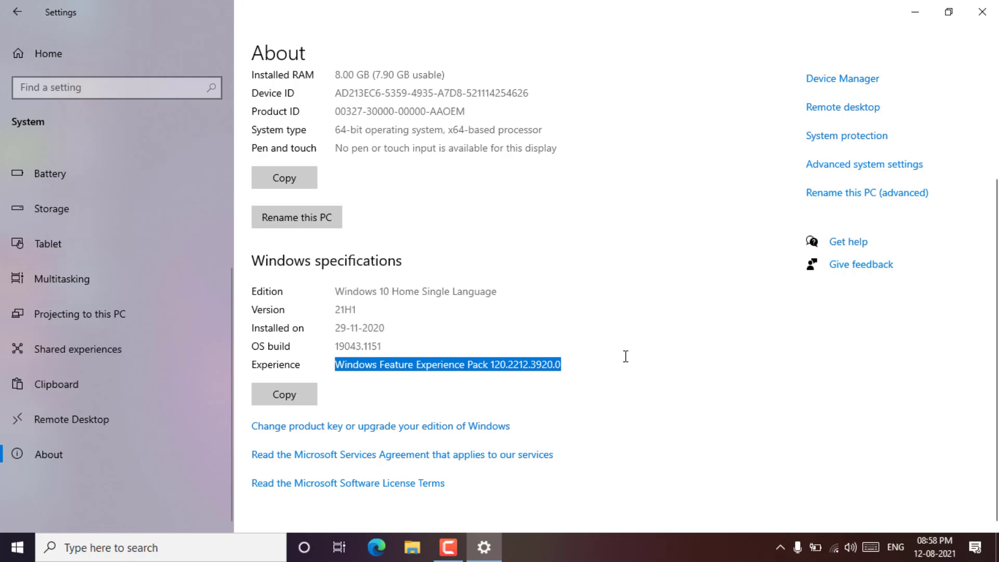
left_click(379, 264)
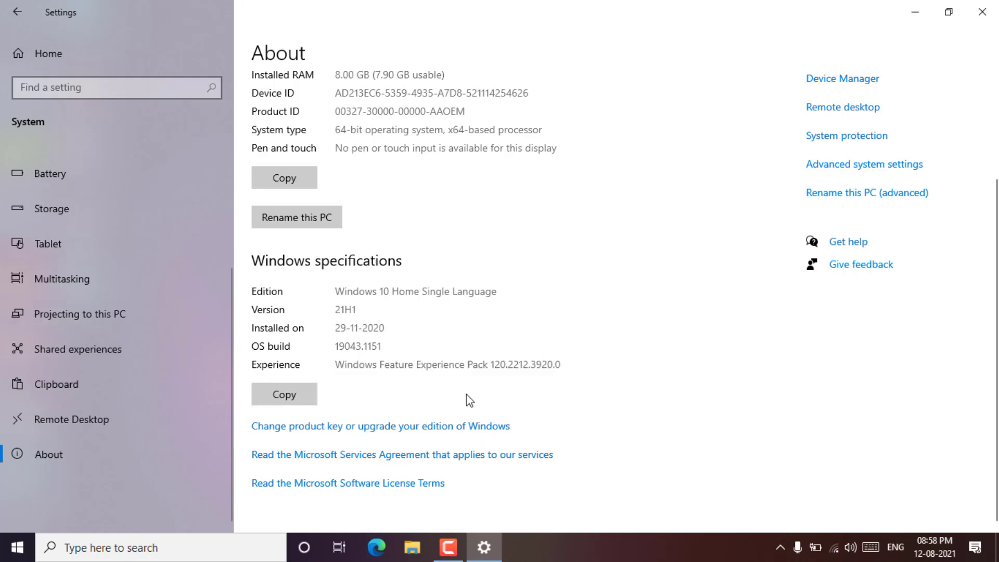
mouse_move(395, 236)
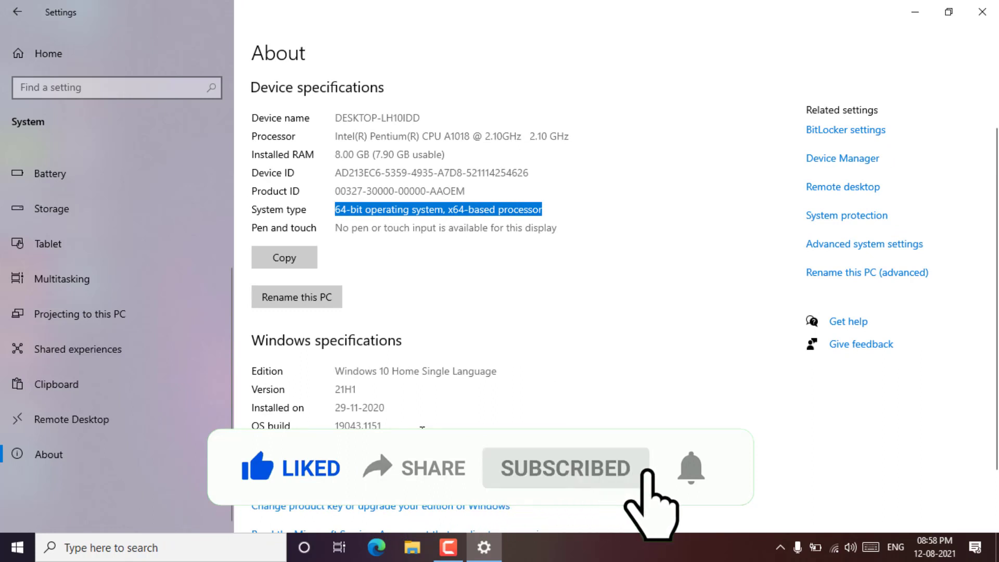
scroll("down", 3)
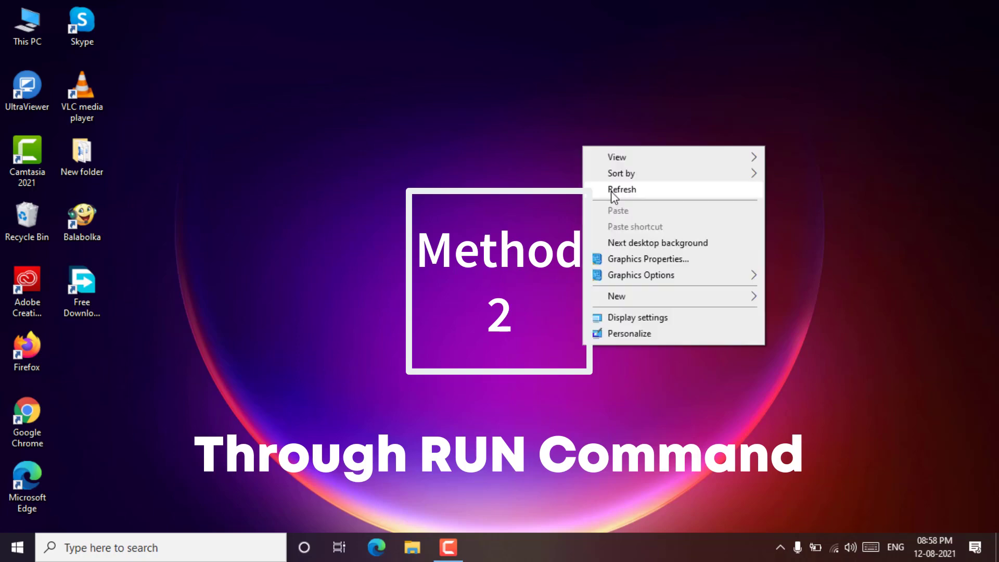
Refresh the desktop and bring up the Run dialog via taskbar search for 'run'
left_click(621, 189)
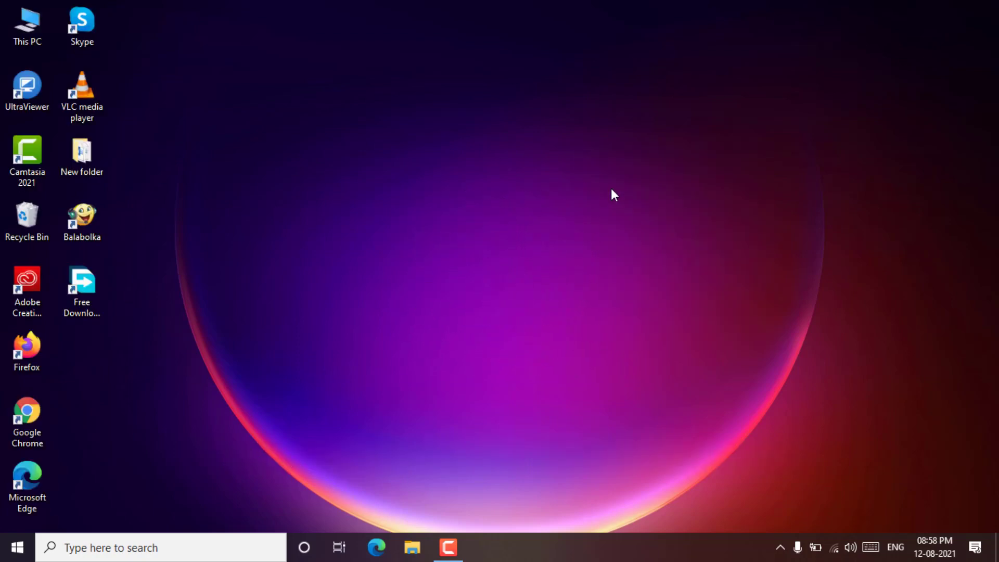
mouse_move(587, 263)
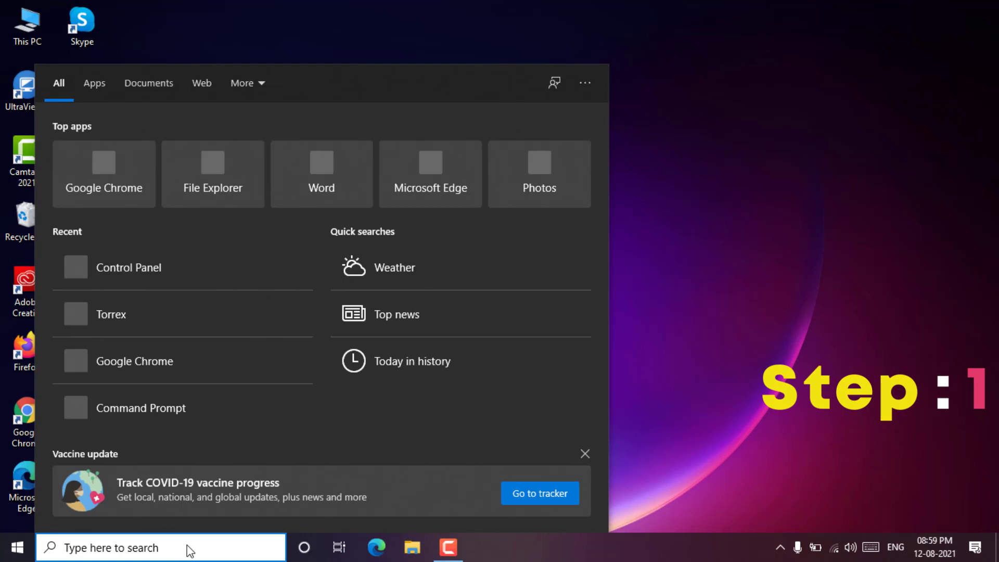
type("run")
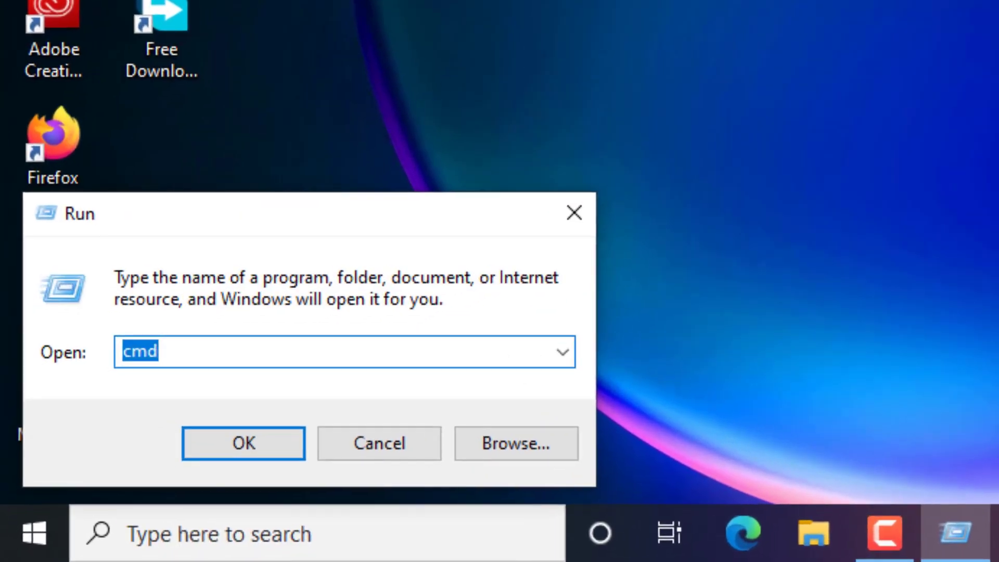
Run winver to show About Windows reporting Version 21H1 (OS Build 19043.1151)
type("winver")
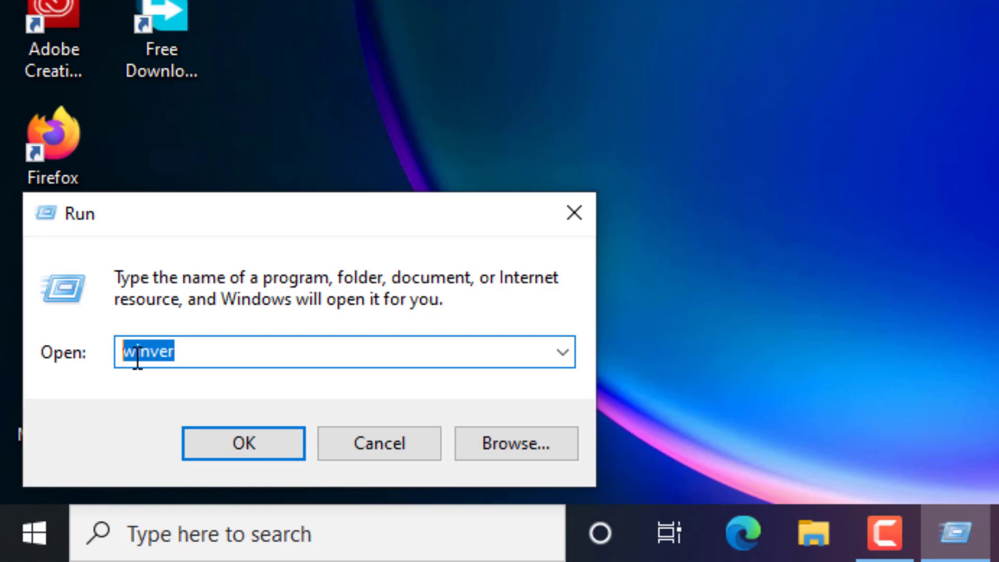
left_click(243, 443)
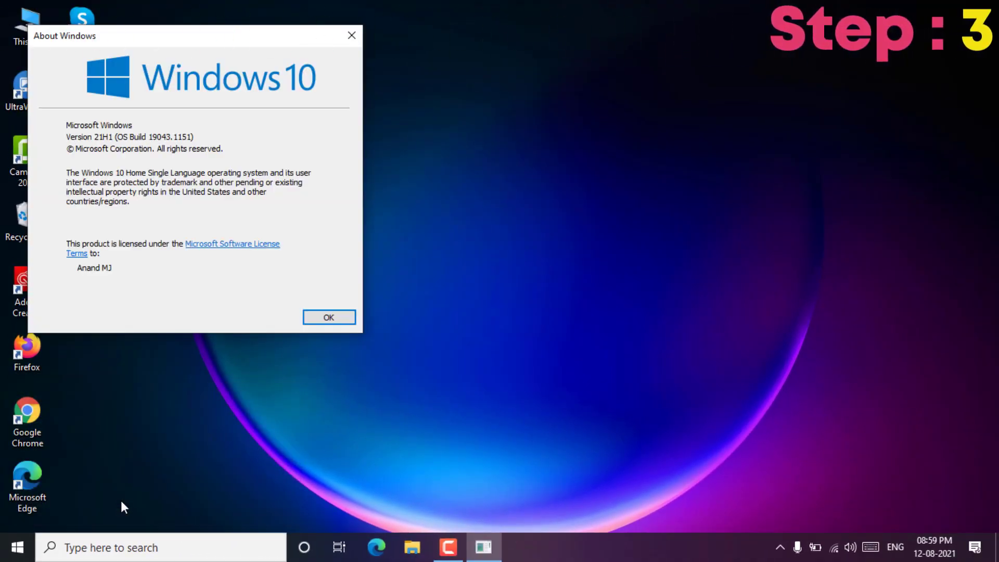
mouse_move(189, 47)
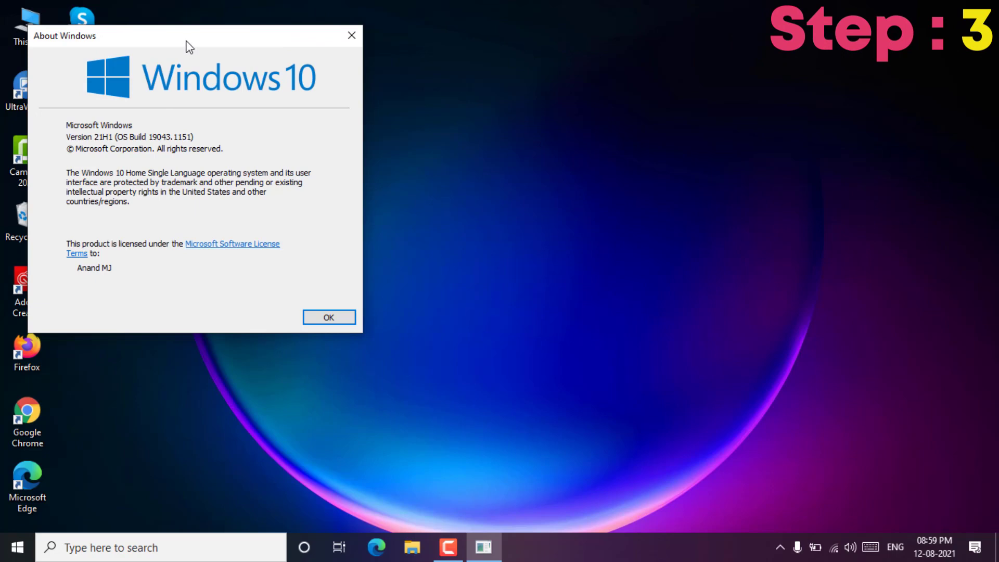
Centre the About Windows dialog, read the version and build, then dismiss it
left_click_drag(190, 35, 516, 101)
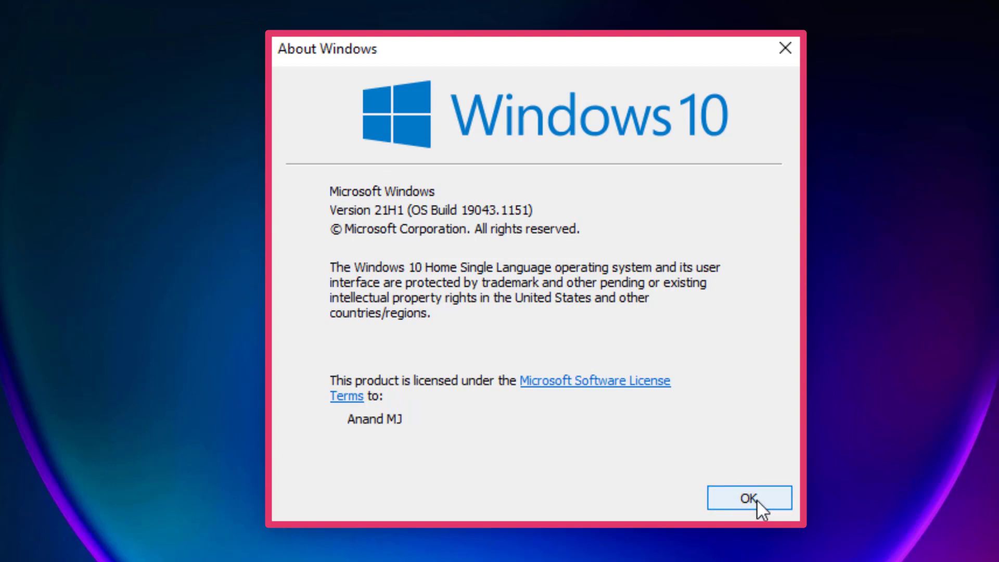
mouse_move(538, 453)
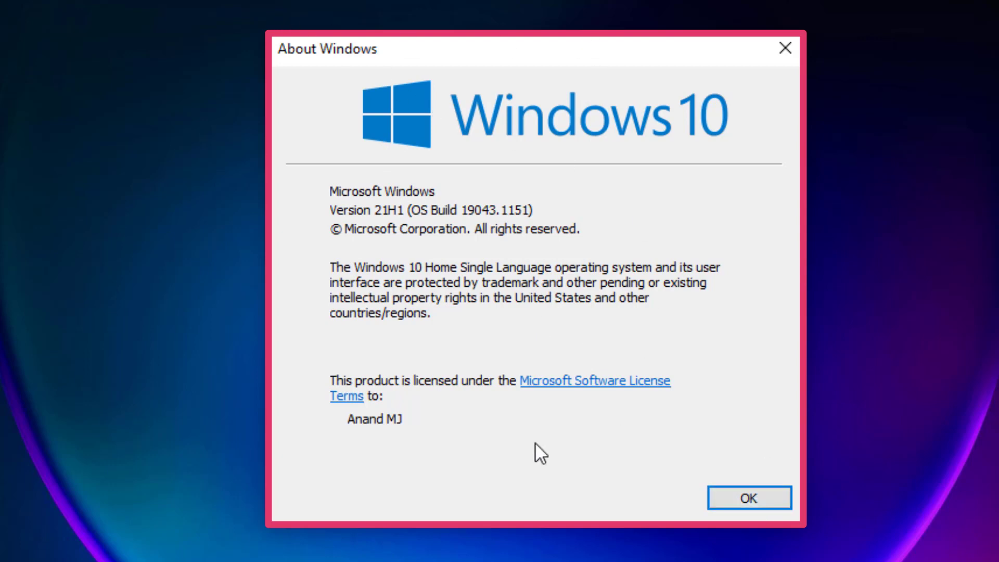
mouse_move(352, 223)
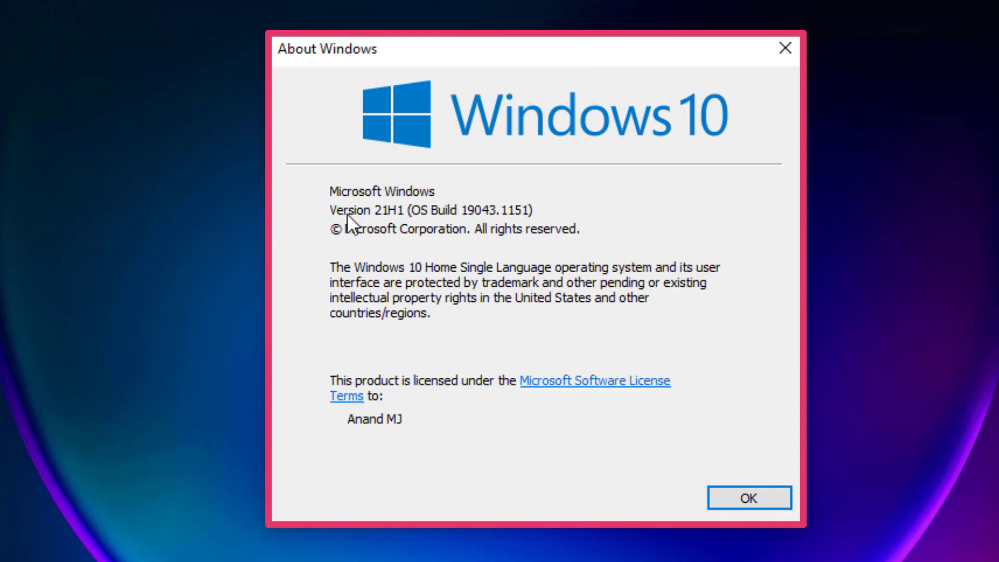
mouse_move(501, 282)
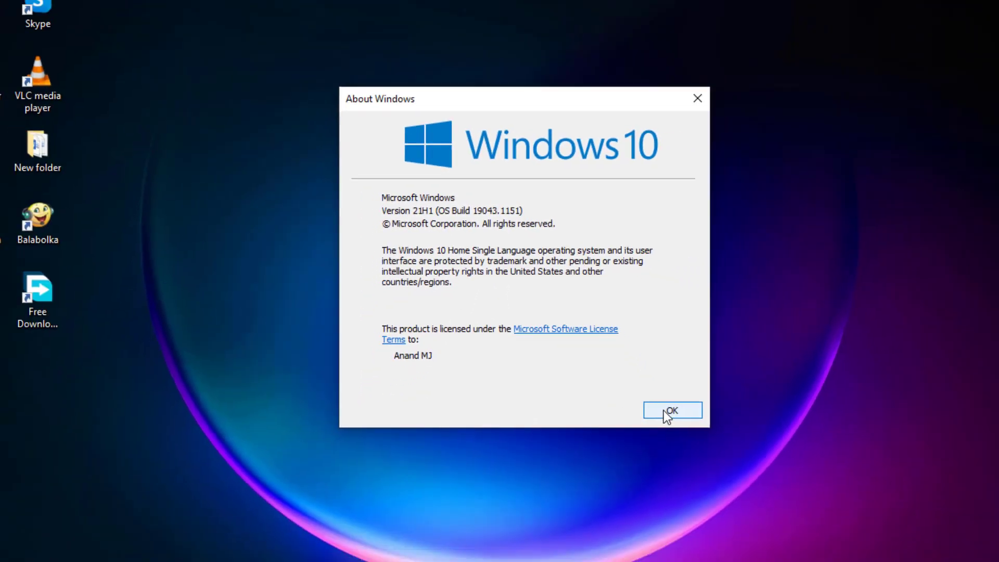
left_click(671, 410)
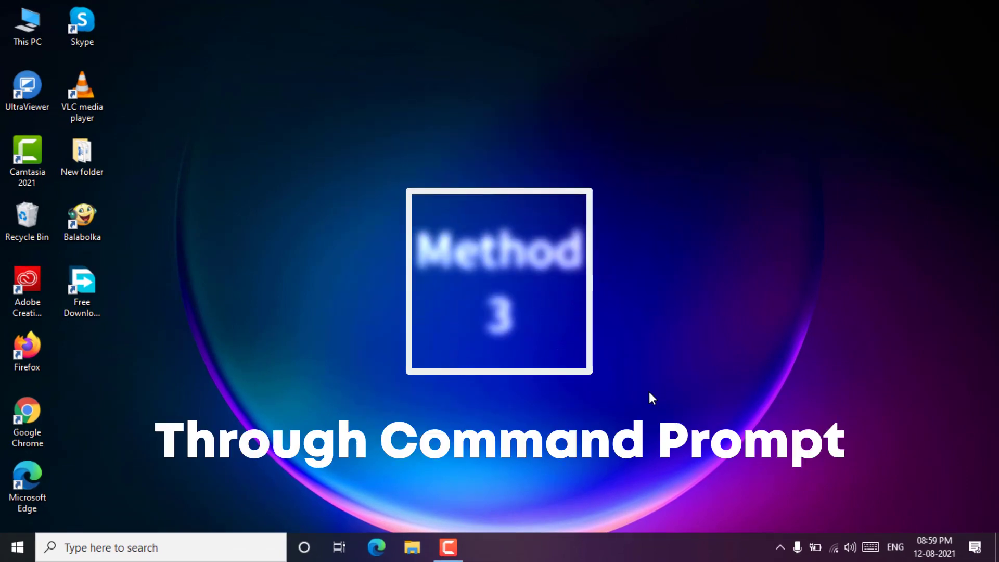
Refresh the desktop and launch Command Prompt via taskbar search for 'cmd'
right_click(651, 398)
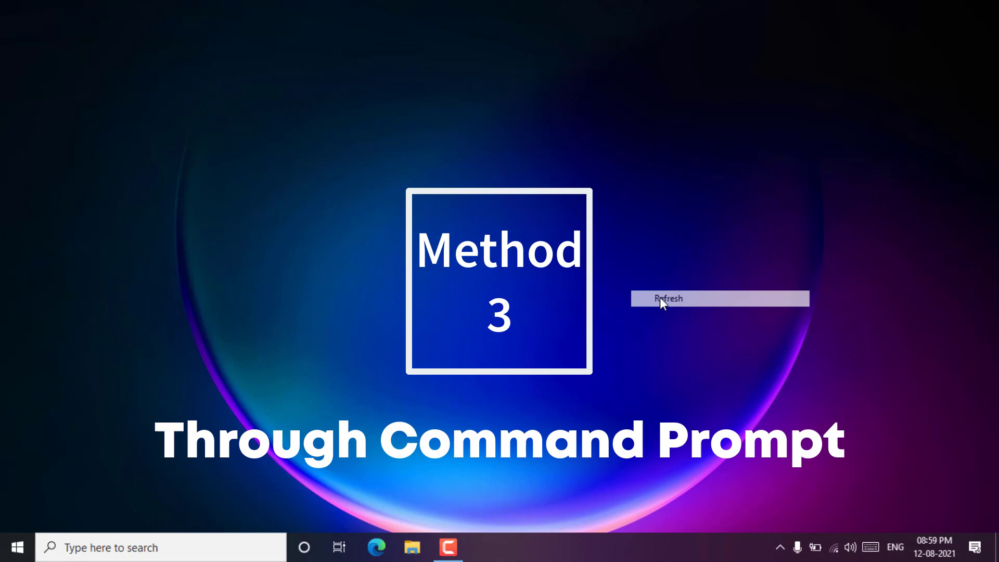
left_click(668, 299)
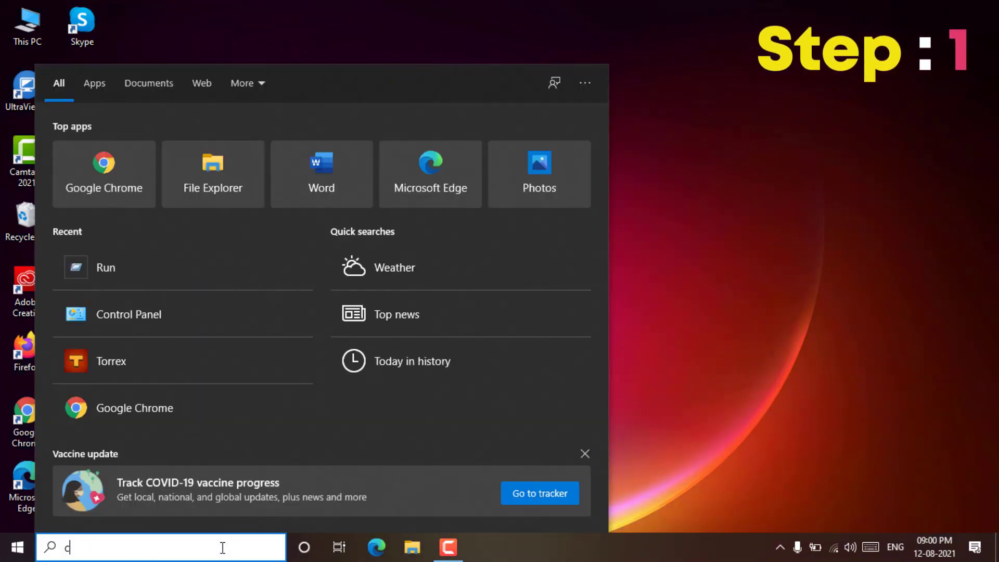
type("cmd")
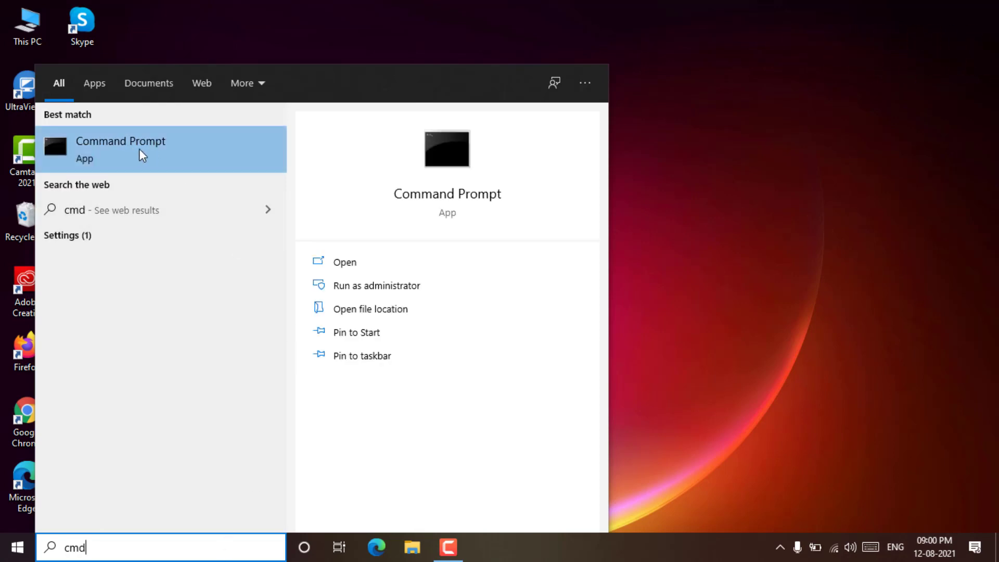
mouse_move(344, 262)
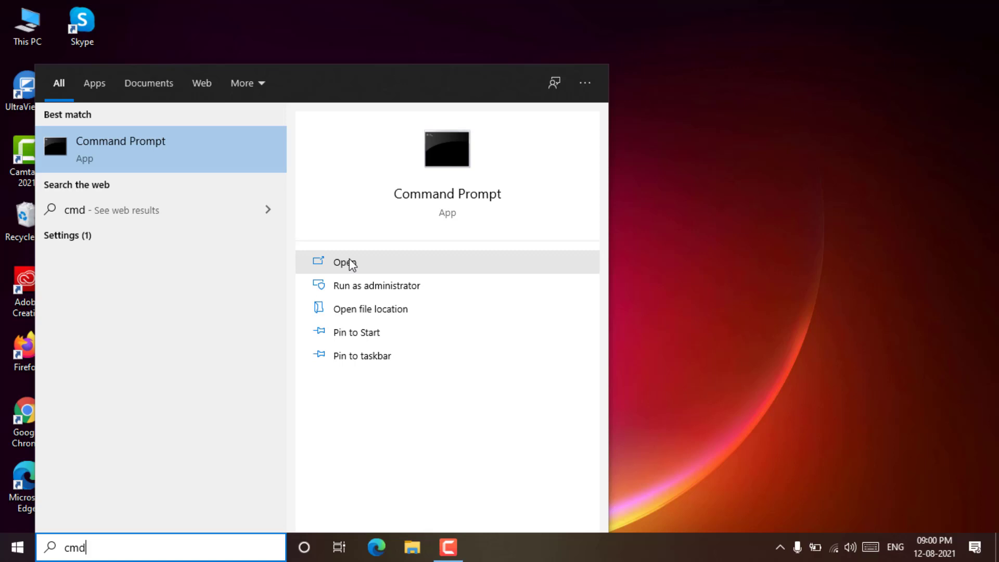
left_click(345, 262)
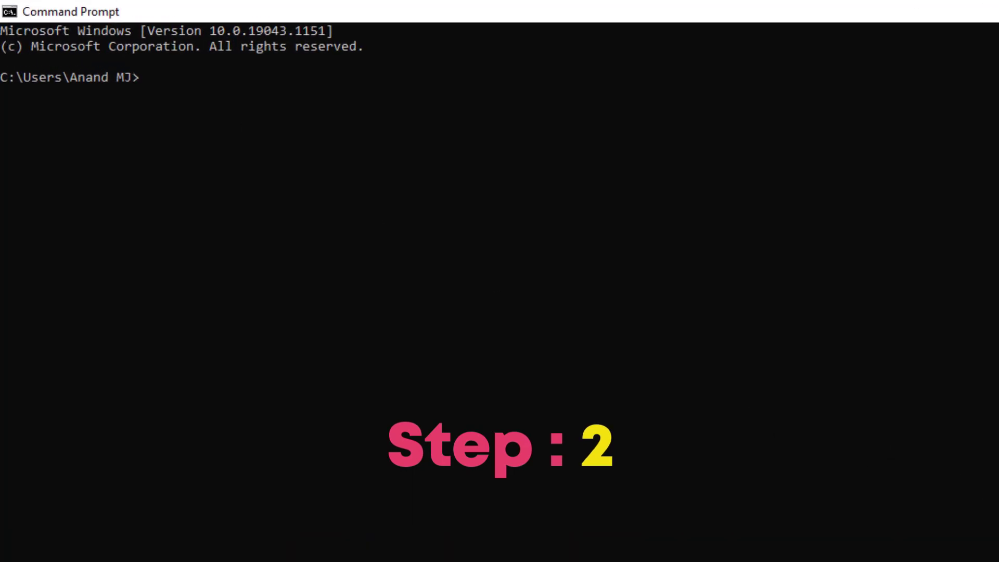
Run systeminfo to list OS Name Windows 10 Home and OS Version 10.0.19043 Build 19043
type("syst")
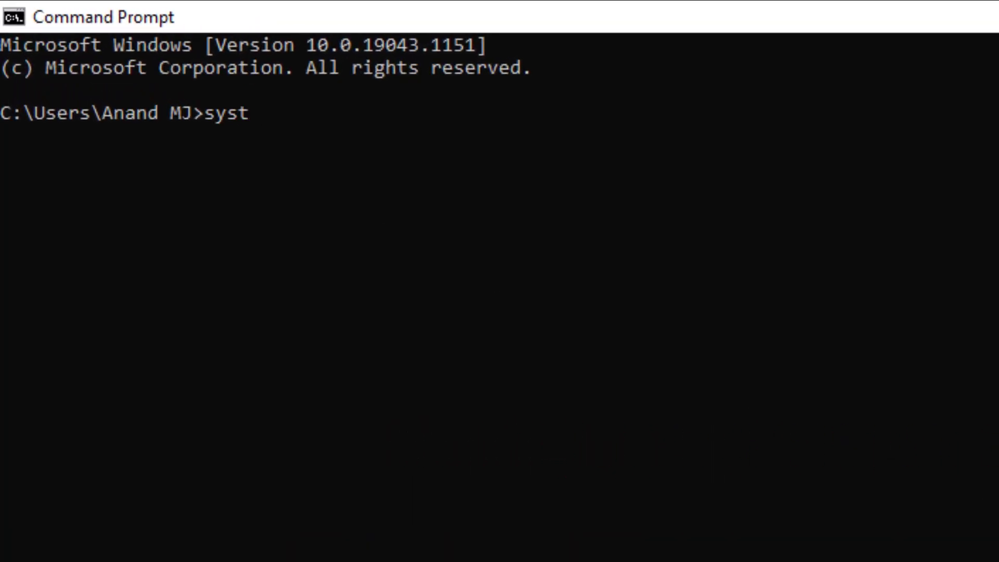
type("eminf")
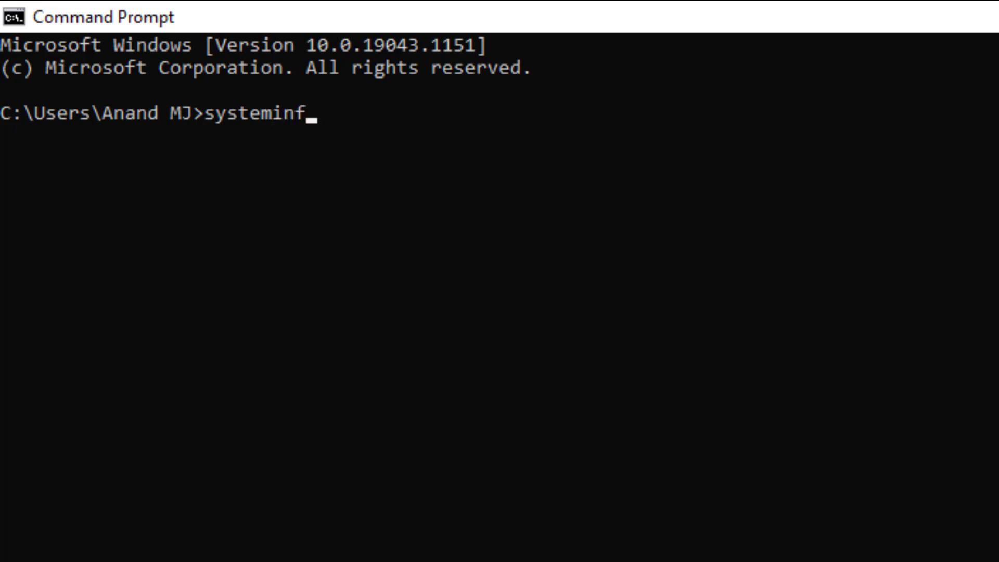
type("o")
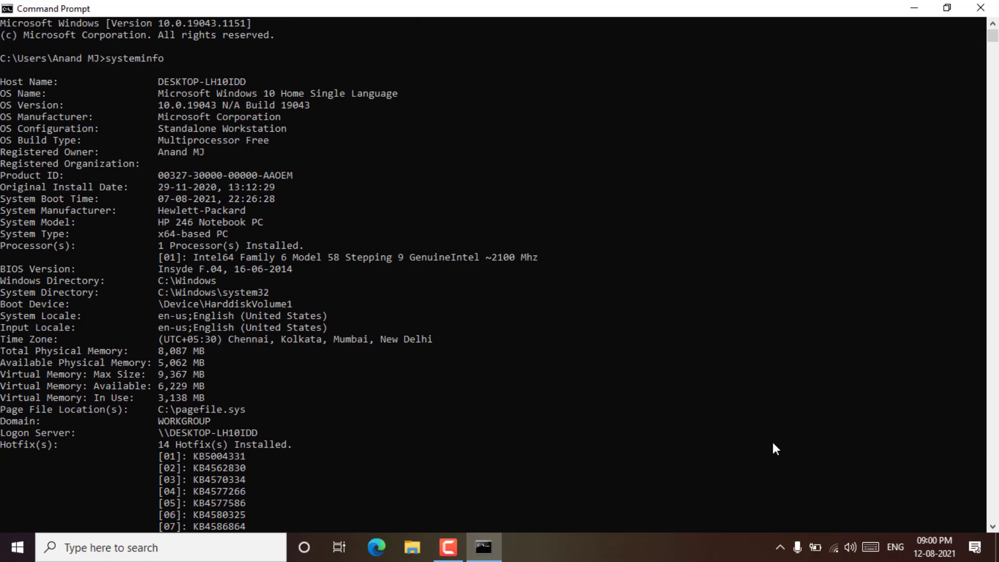
mouse_move(668, 349)
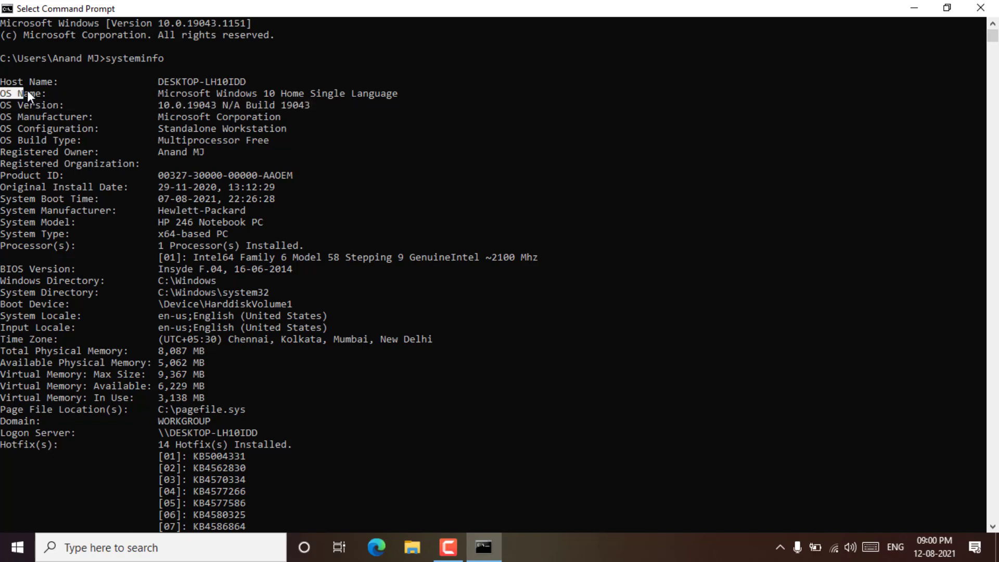
triple_click(191, 92)
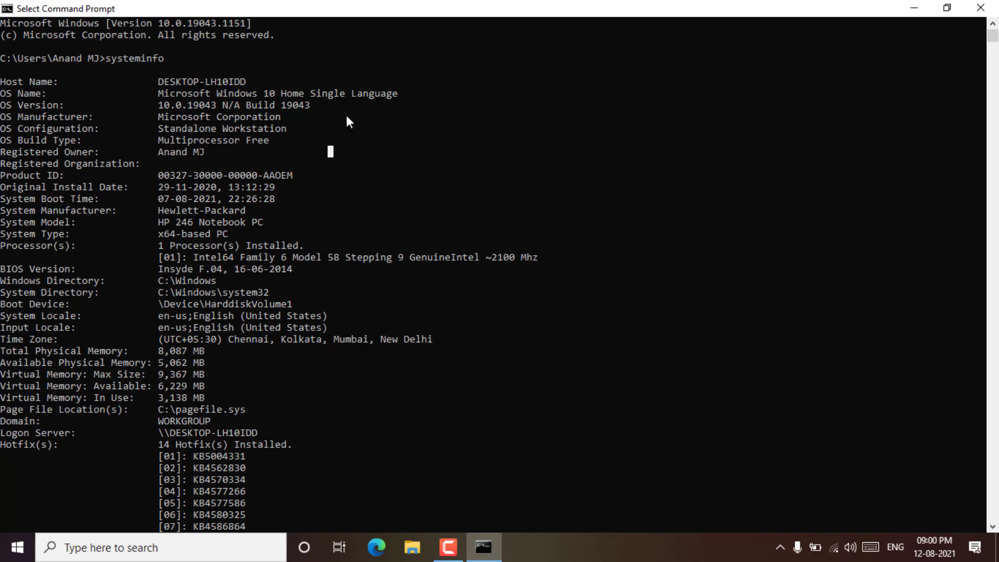
mouse_move(867, 498)
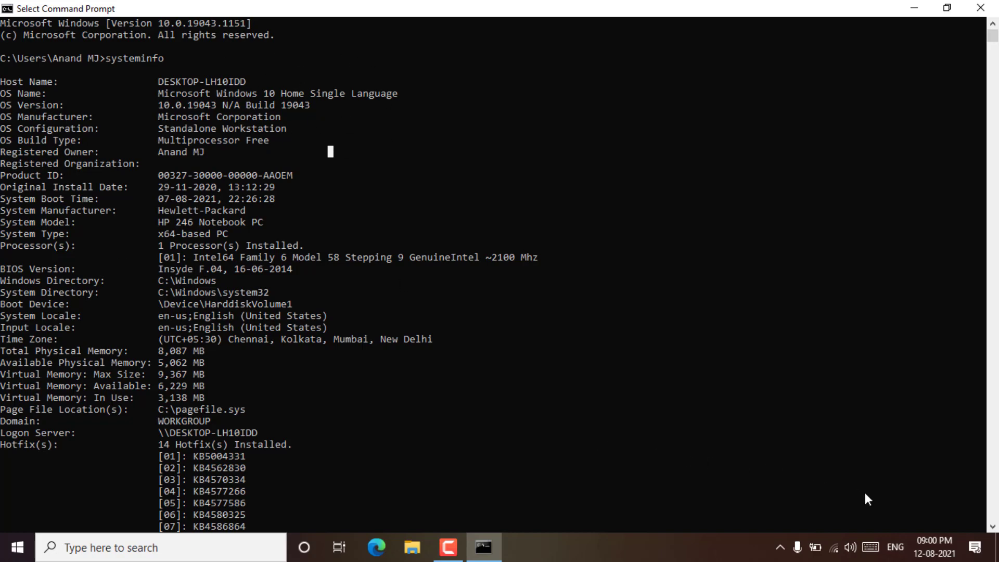